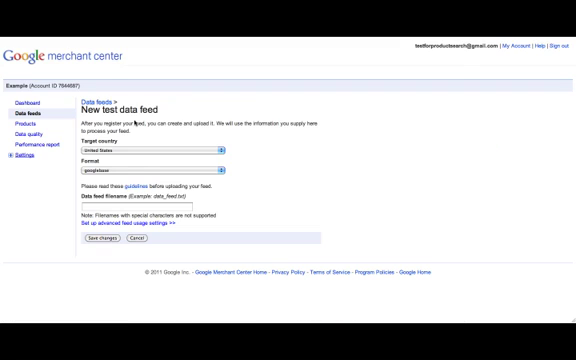
Start the new test data feed's file name with 'US'.
left_click(150, 206)
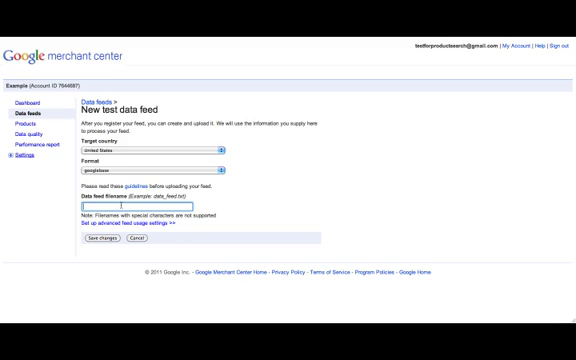
type("US")
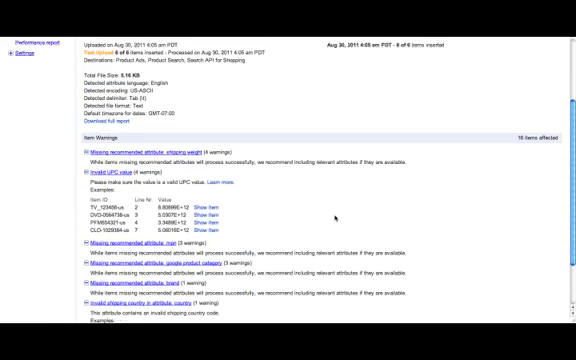
Scroll the test upload report to the invalid UPC and missing-attribute warnings.
scroll("down", 3)
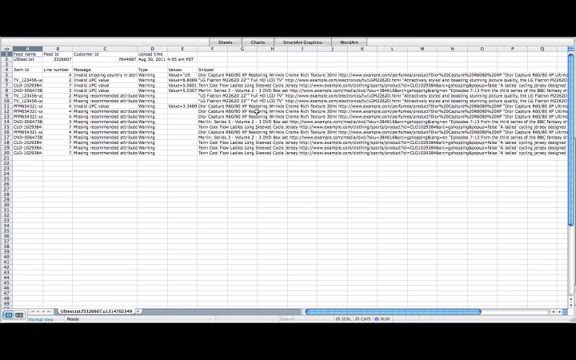
mouse_move(244, 165)
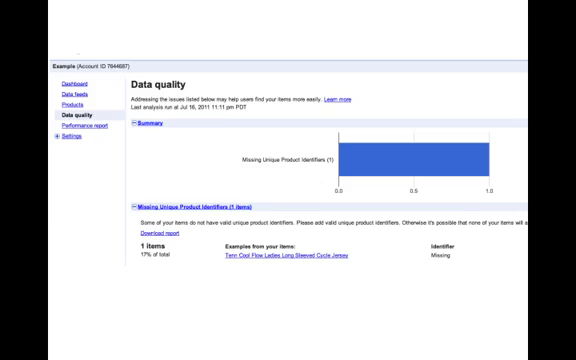
Scroll the Data quality page to the missing canonical tags and crawl errors.
scroll("down", 3)
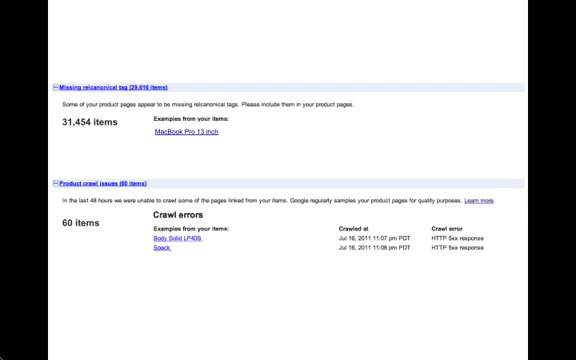